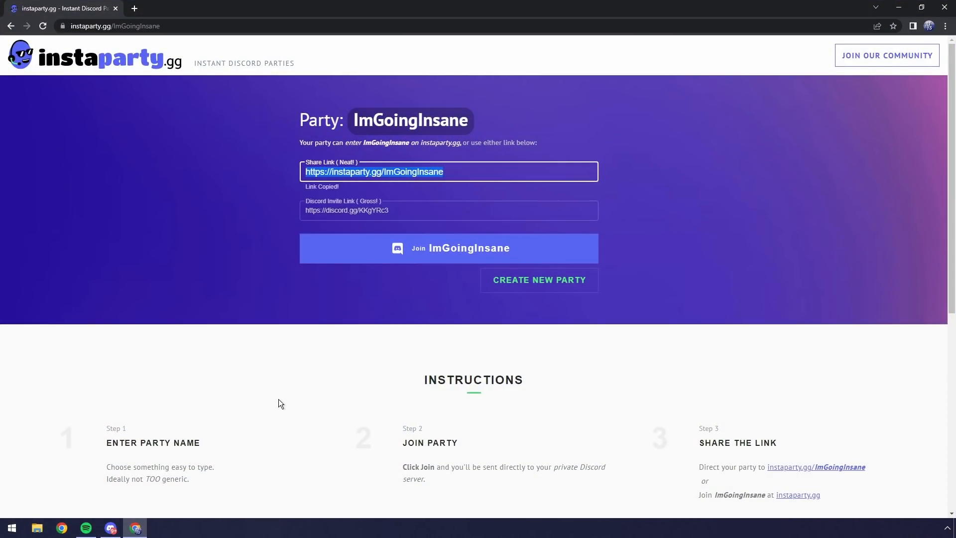
Step: Create a new instaparty.gg party named 'Iamgoingtofail'
{"action": "left_click", "coordinate": [538, 280]}
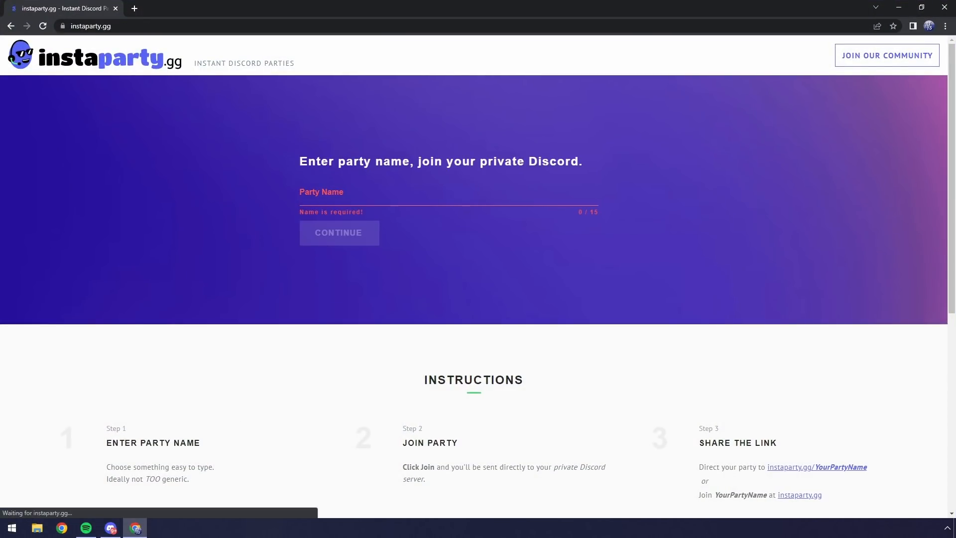
{"action": "left_click", "coordinate": [448, 196]}
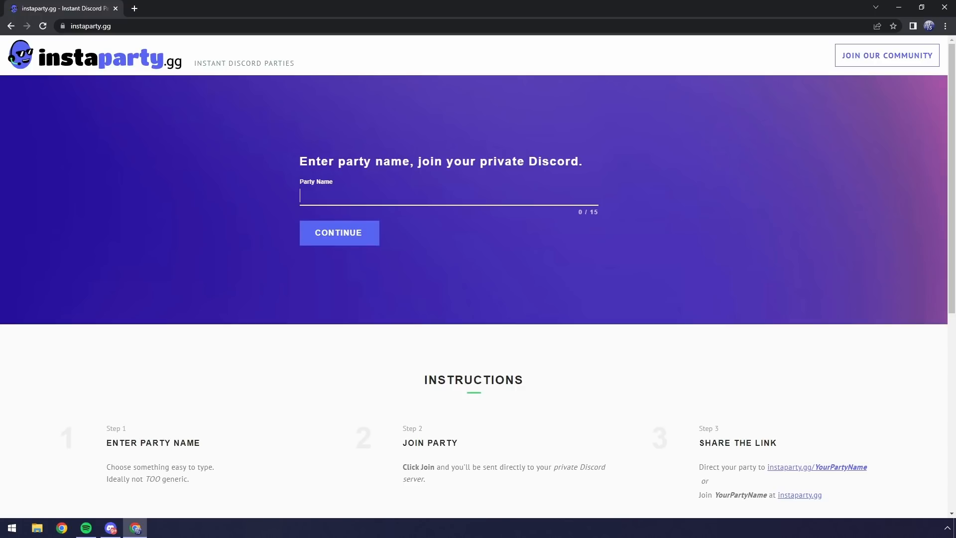
{"action": "type", "text": "Iamgoing"}
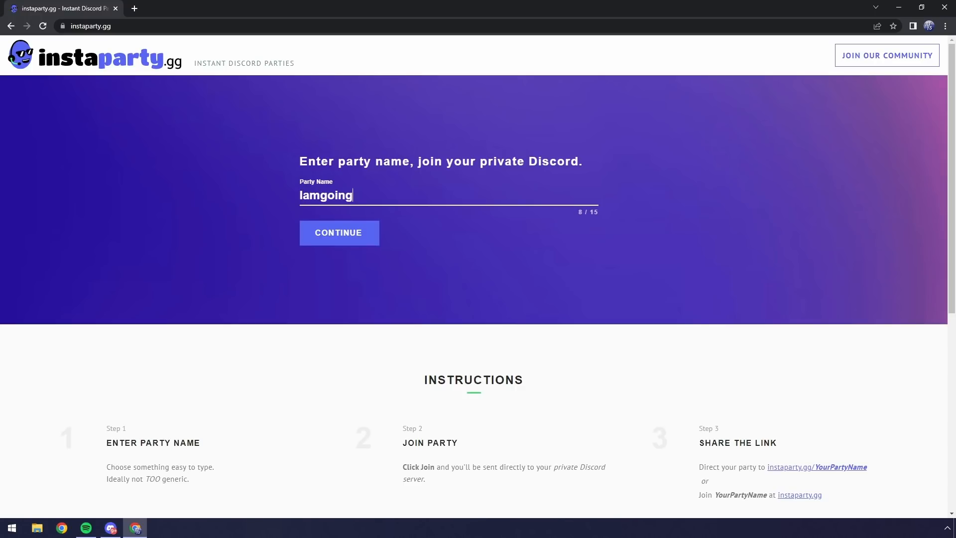
{"action": "type", "text": "tofail"}
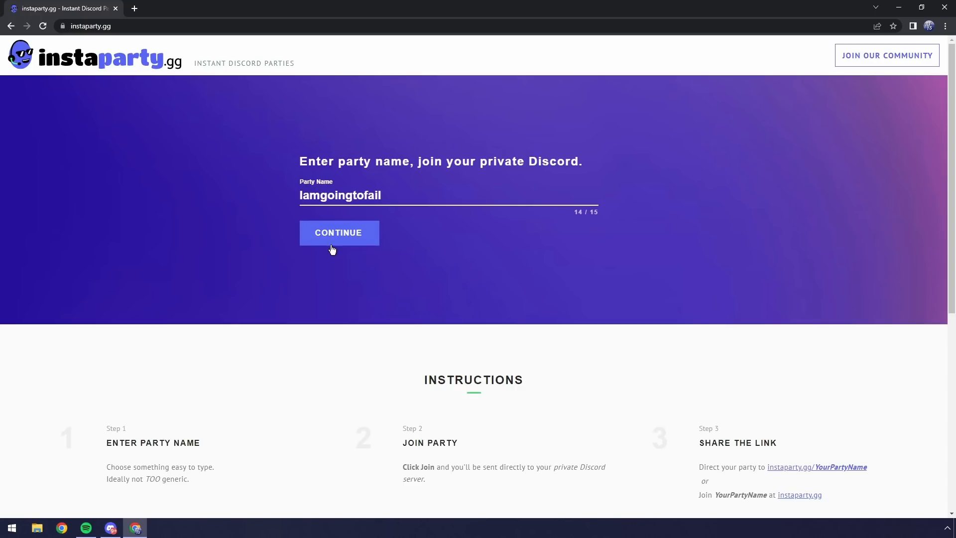
{"action": "left_click", "coordinate": [339, 233]}
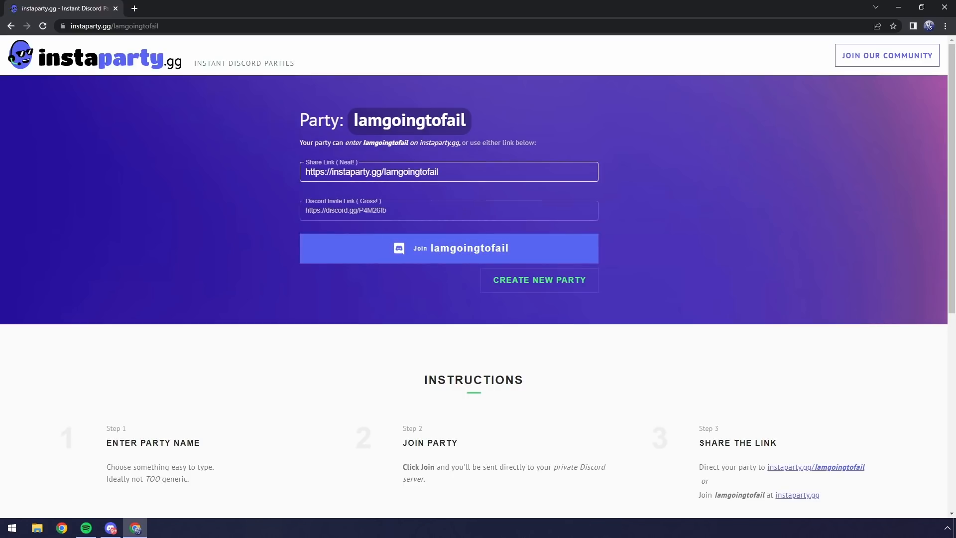
Step: Close the duplicate party page and join the Iamgoingtofail party through its Discord invite
{"action": "left_click", "coordinate": [252, 8]}
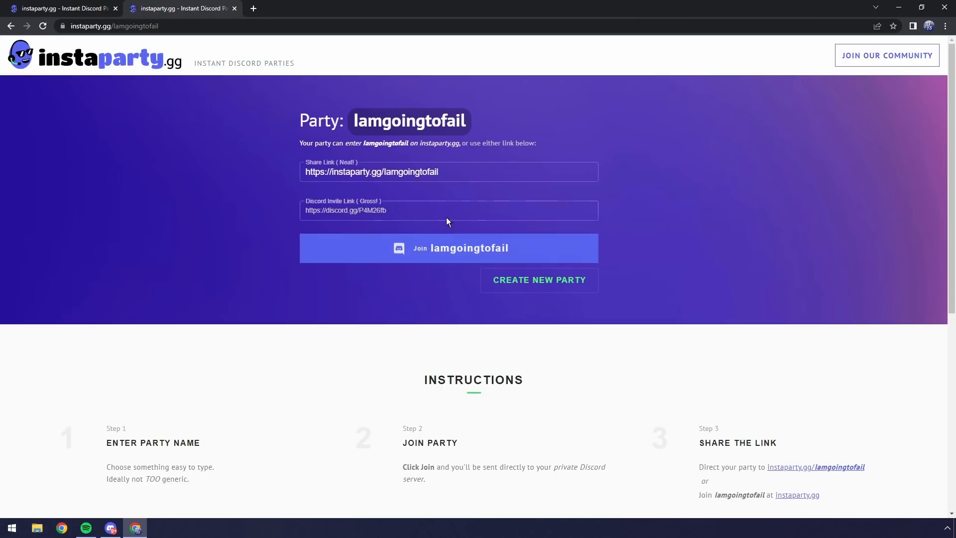
{"action": "left_click", "coordinate": [448, 172]}
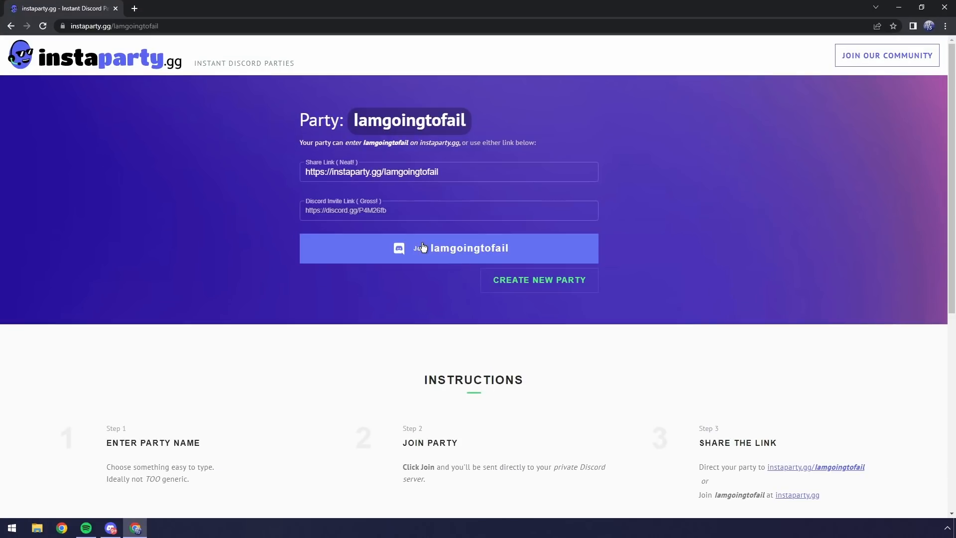
{"action": "mouse_move", "coordinate": [427, 255]}
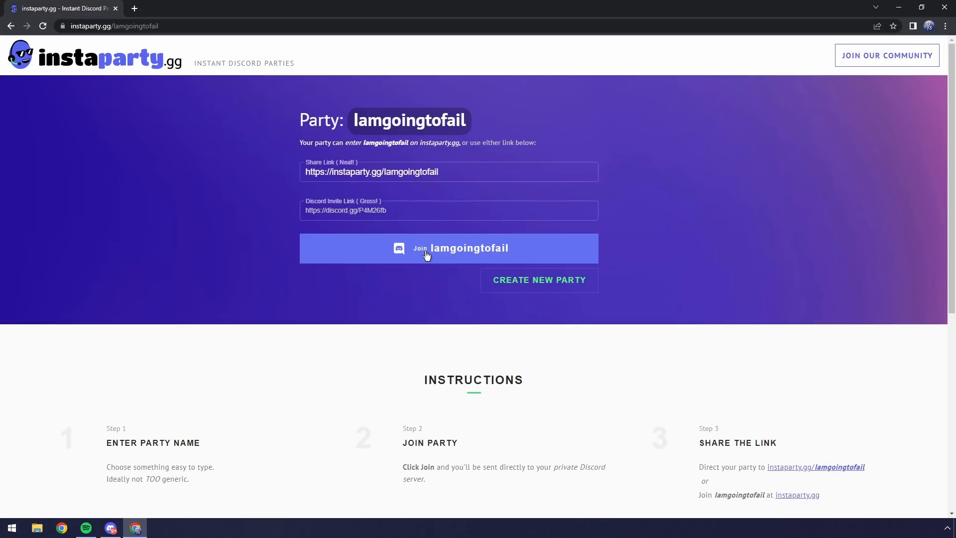
{"action": "left_click", "coordinate": [448, 248]}
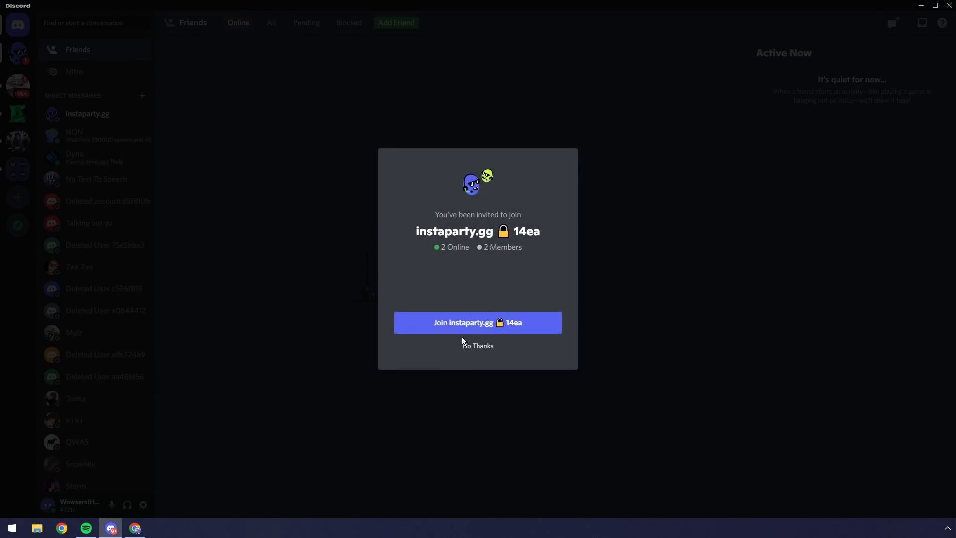
Step: Accept the Discord invite to the instaparty.gg 14ea server
{"action": "left_click", "coordinate": [477, 323]}
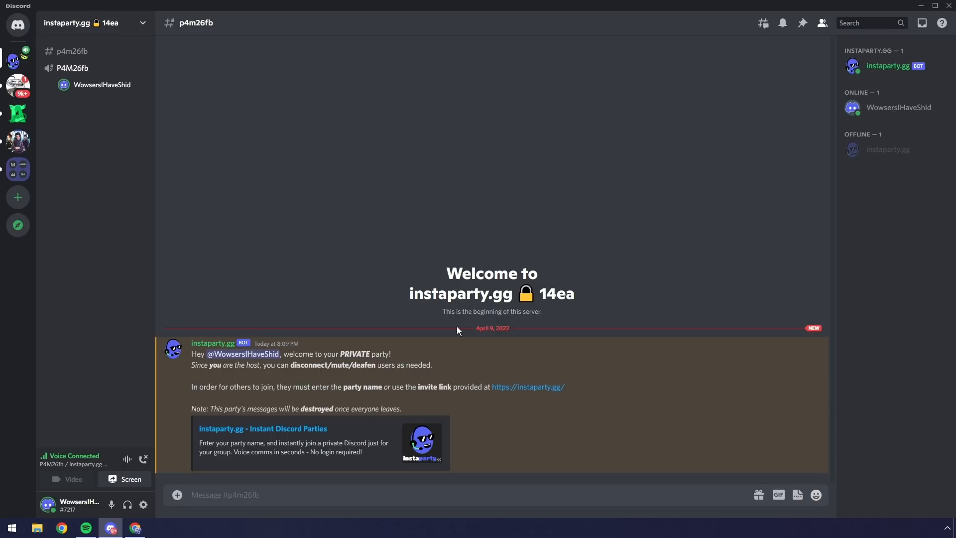
Step: Server-mute and server-deafen yourself under the P4M26fb voice channel, and type 'hsdaklhfjksd' in chat
{"action": "right_click", "coordinate": [102, 85]}
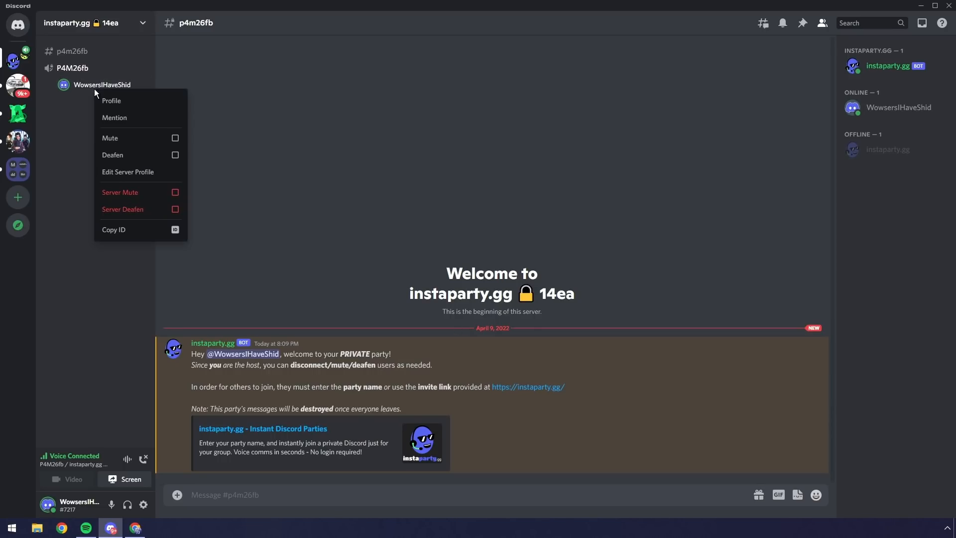
{"action": "left_click", "coordinate": [175, 192]}
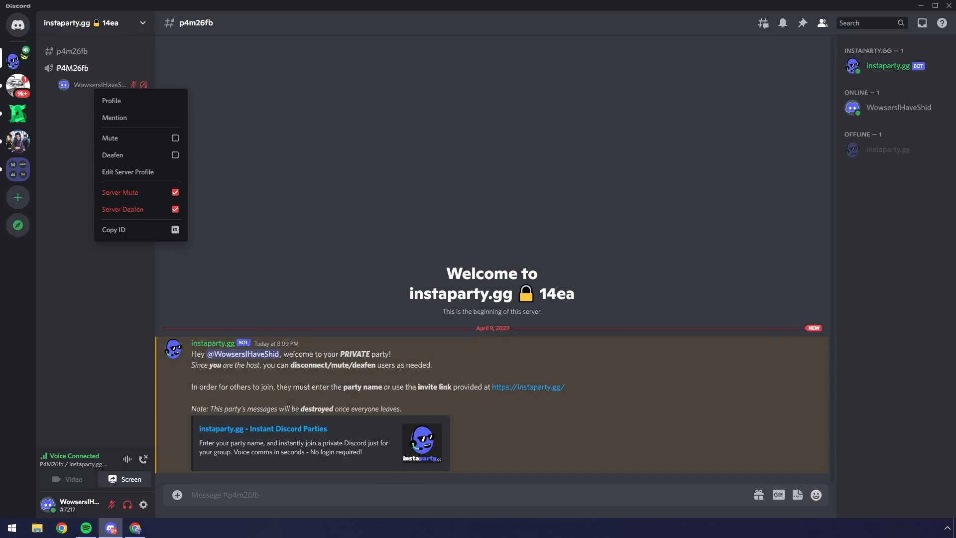
{"action": "type", "text": "hsdaklhfjksd"}
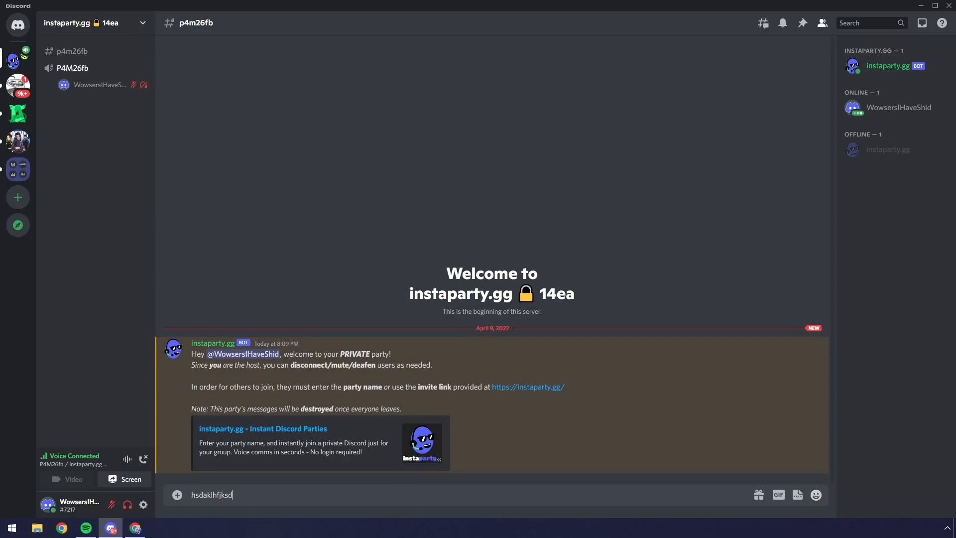
Step: Send the 'hsdaklhfjksd' message to the #p4m26fb channel
{"action": "key", "text": "enter"}
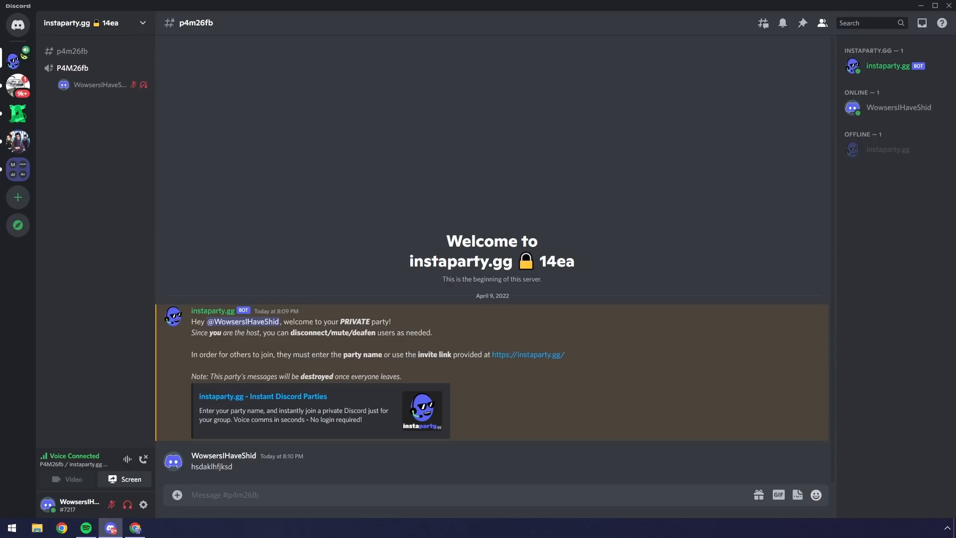
{"action": "mouse_move", "coordinate": [132, 98]}
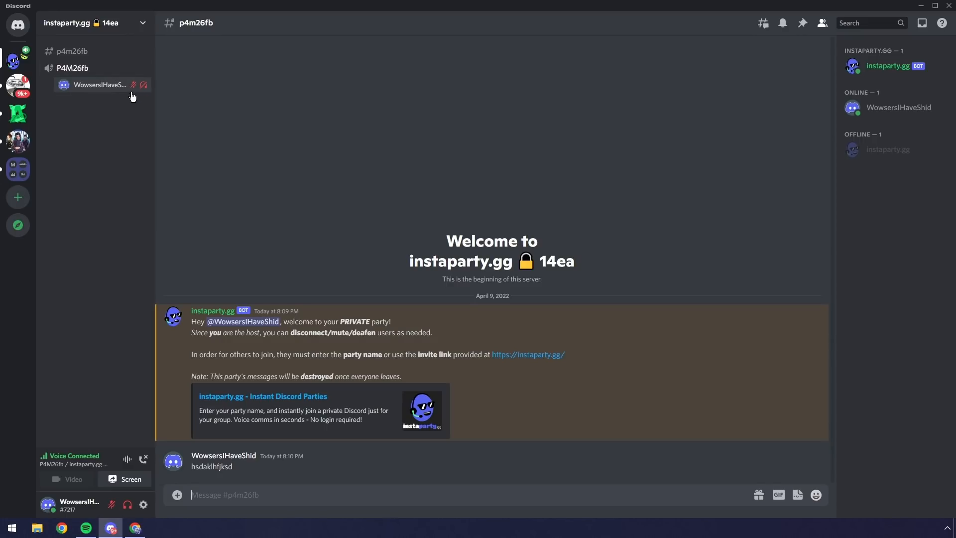
{"action": "mouse_move", "coordinate": [376, 385]}
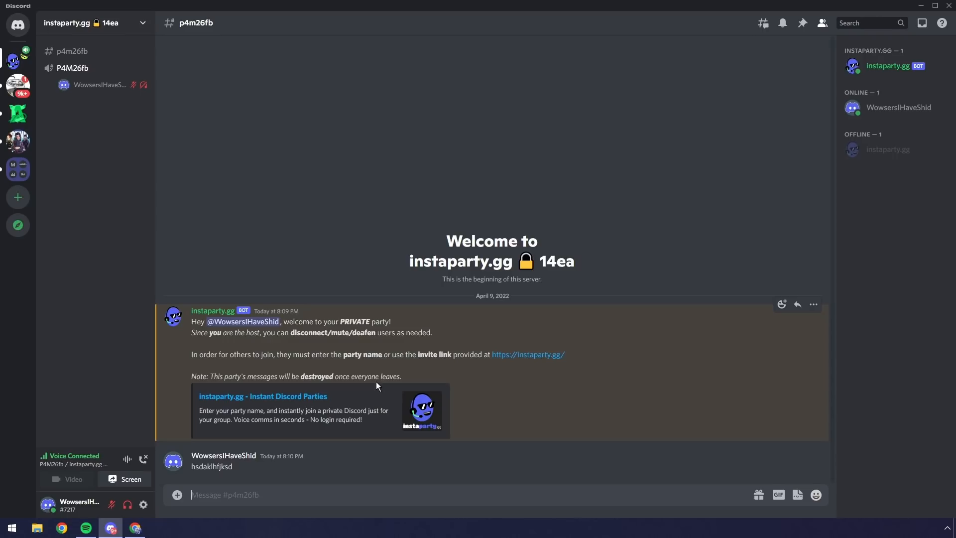
Step: Disconnect from the party voice channel and return to the Discord Friends home
{"action": "left_click", "coordinate": [224, 495]}
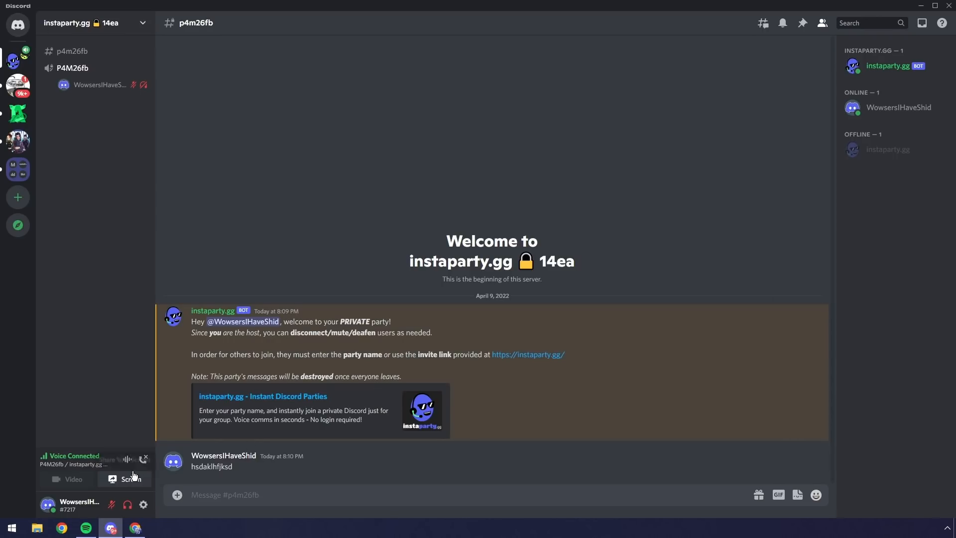
{"action": "left_click", "coordinate": [18, 25]}
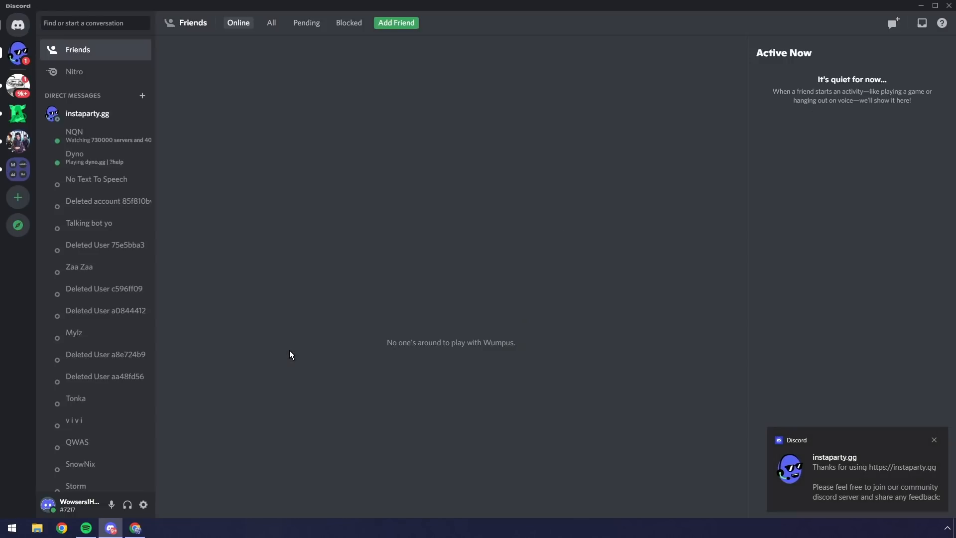